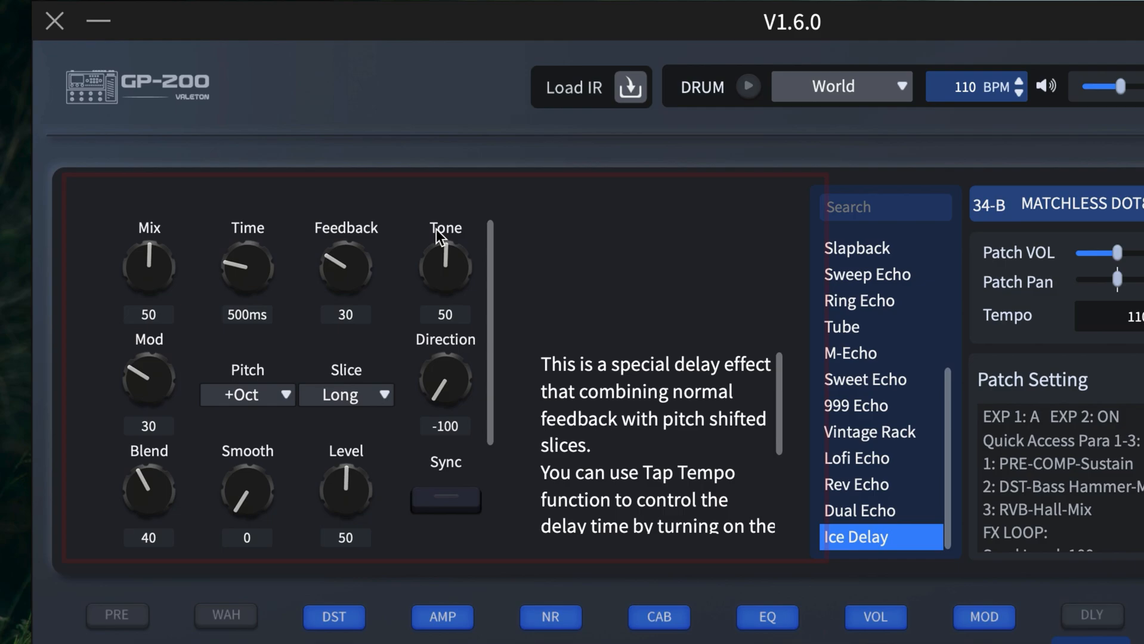
# - Switch the distortion pedal to 14 Boost
pyautogui.moveTo(345, 266); pyautogui.dragTo(345, 292)
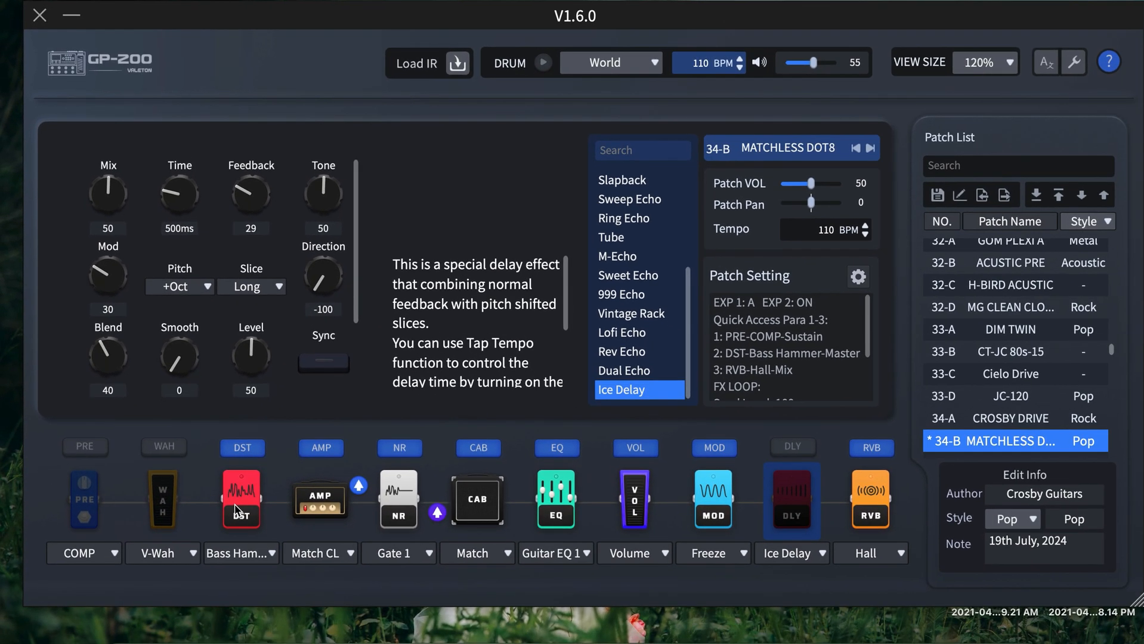
pyautogui.click(241, 501)
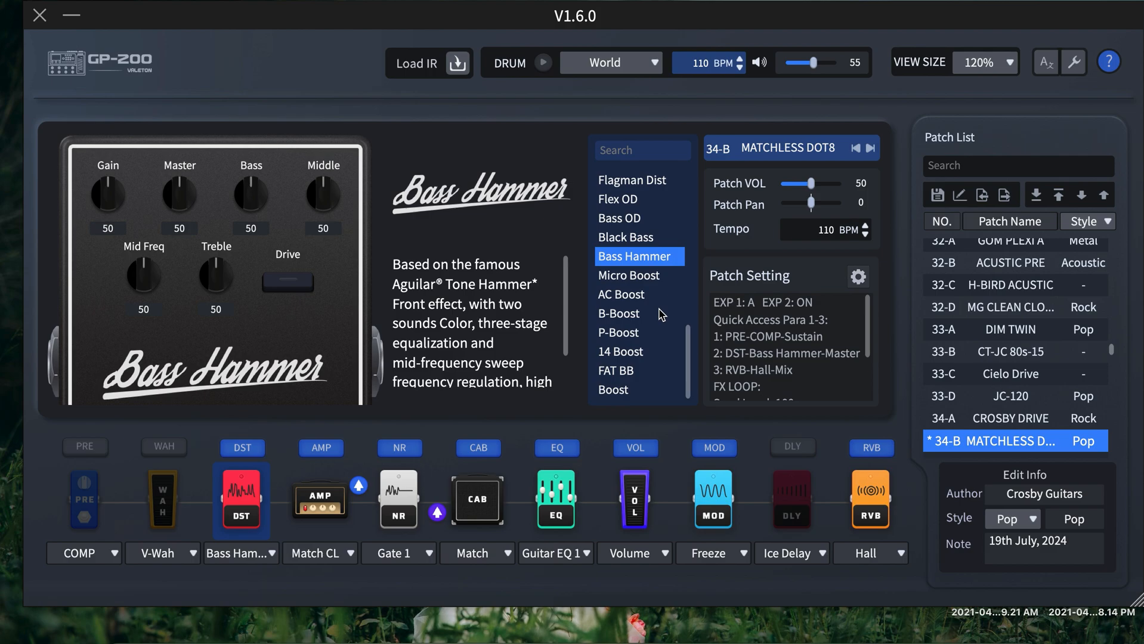
pyautogui.click(621, 351)
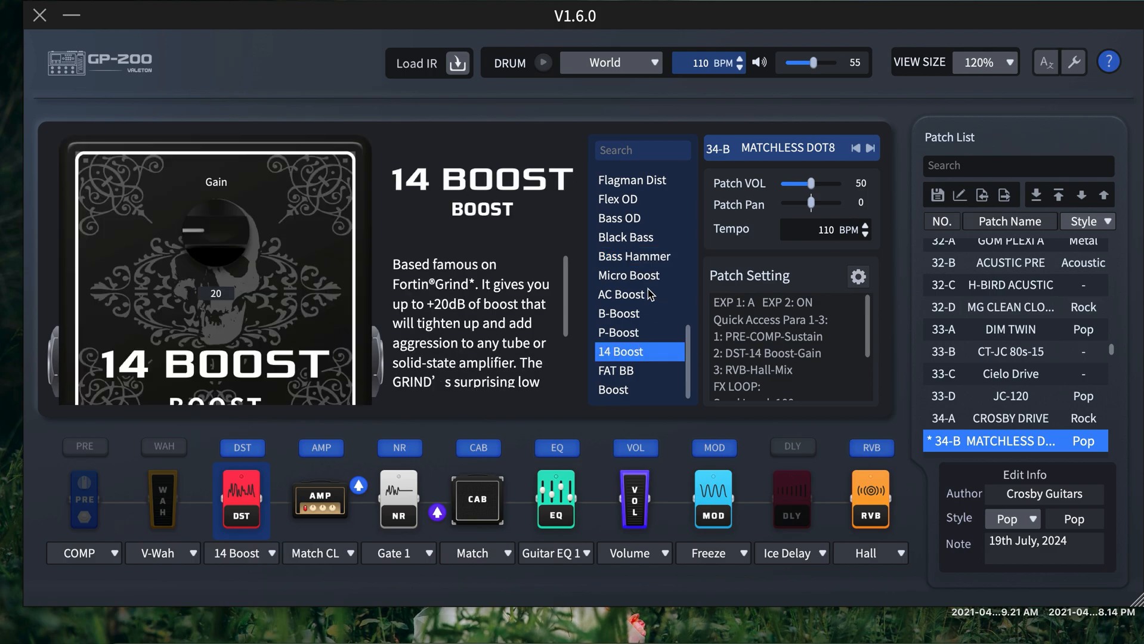
pyautogui.moveTo(615, 330)
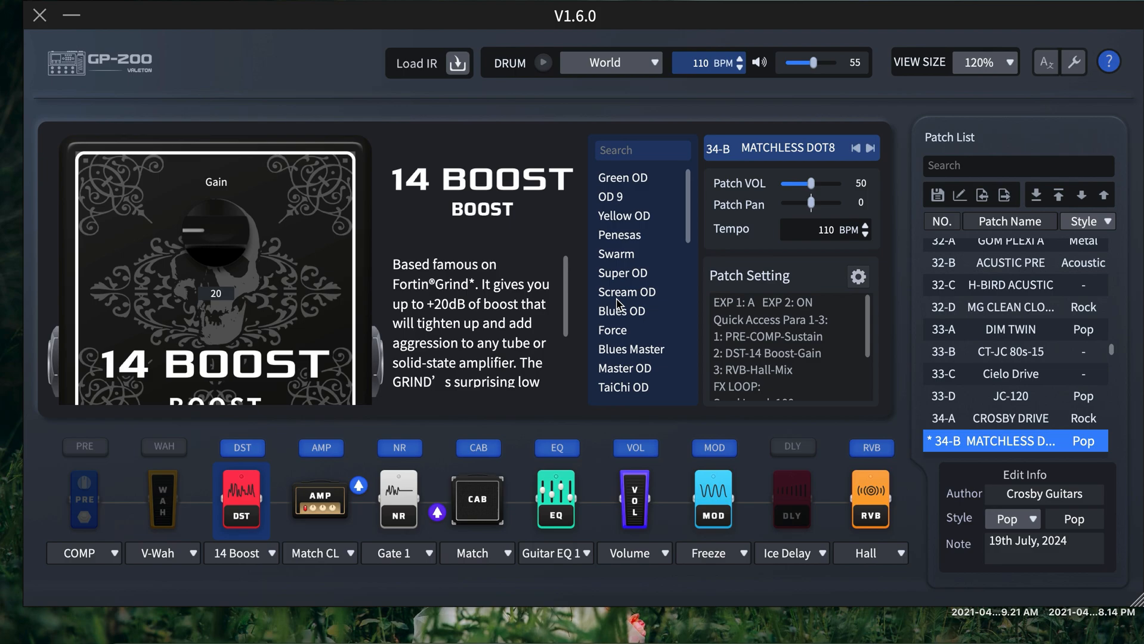
pyautogui.moveTo(65, 505)
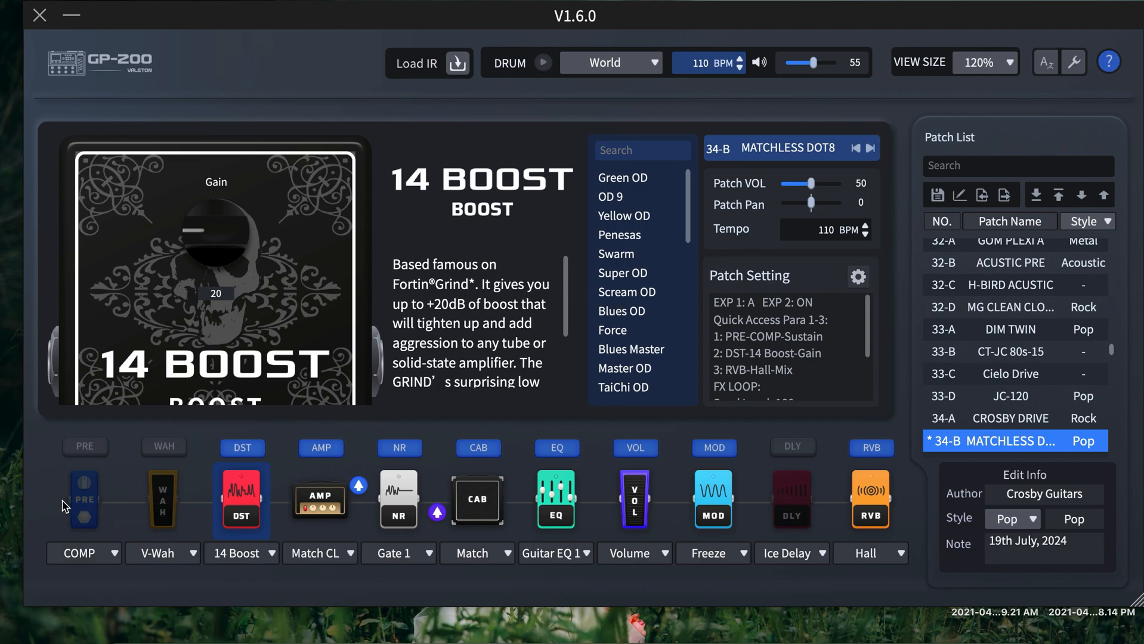
# - Switch the pre effect pedal to Harmonizer 2
pyautogui.click(84, 501)
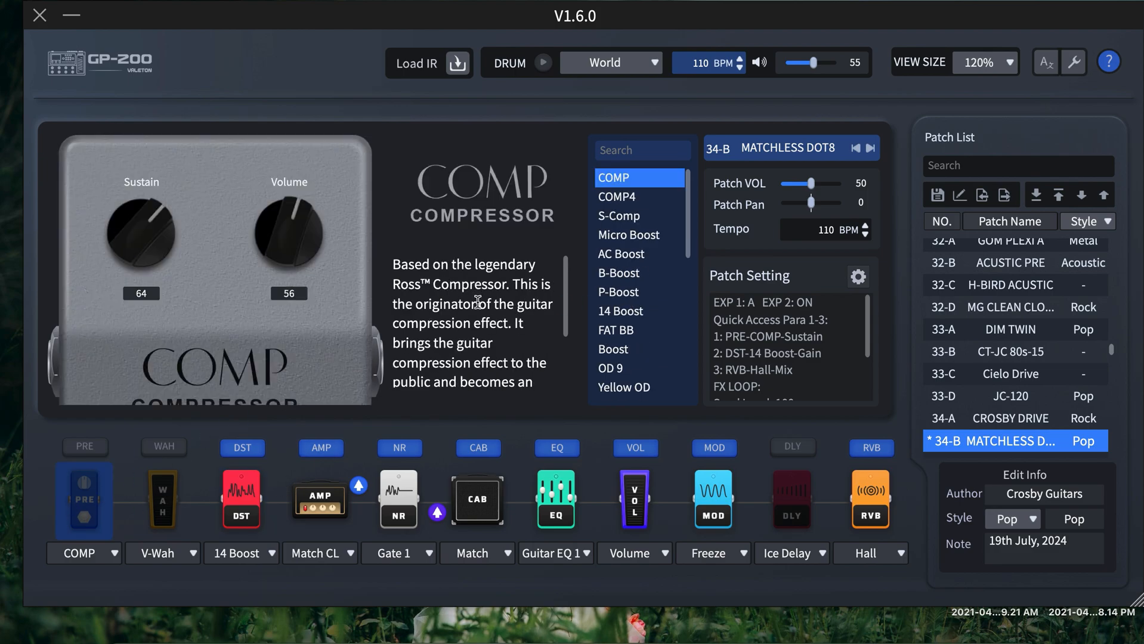
pyautogui.scroll(-3)
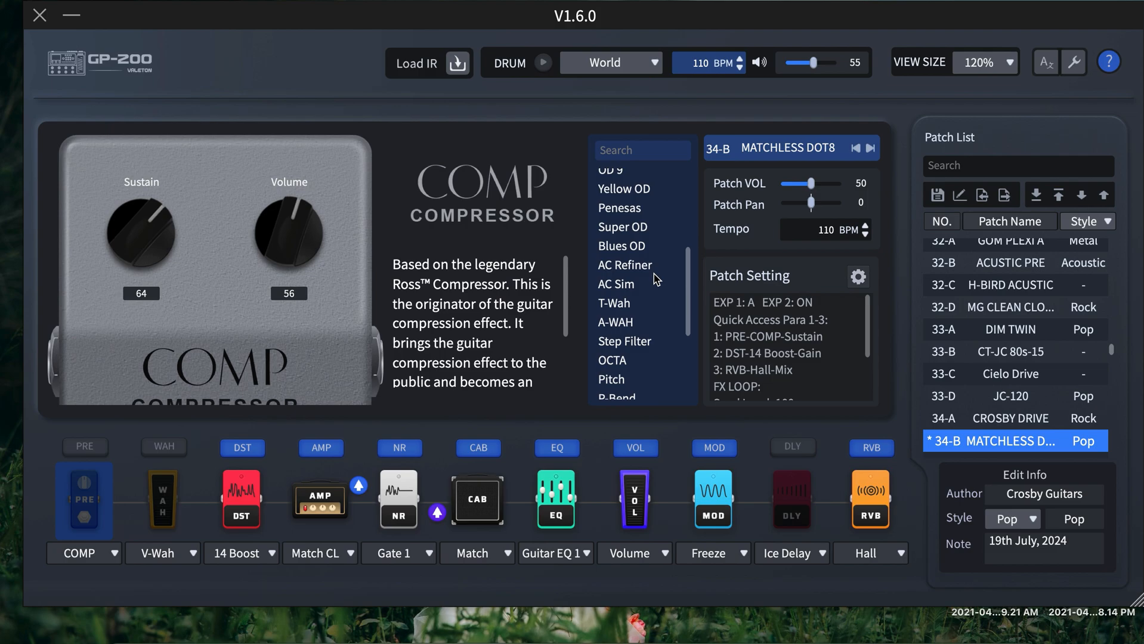
pyautogui.scroll(-3)
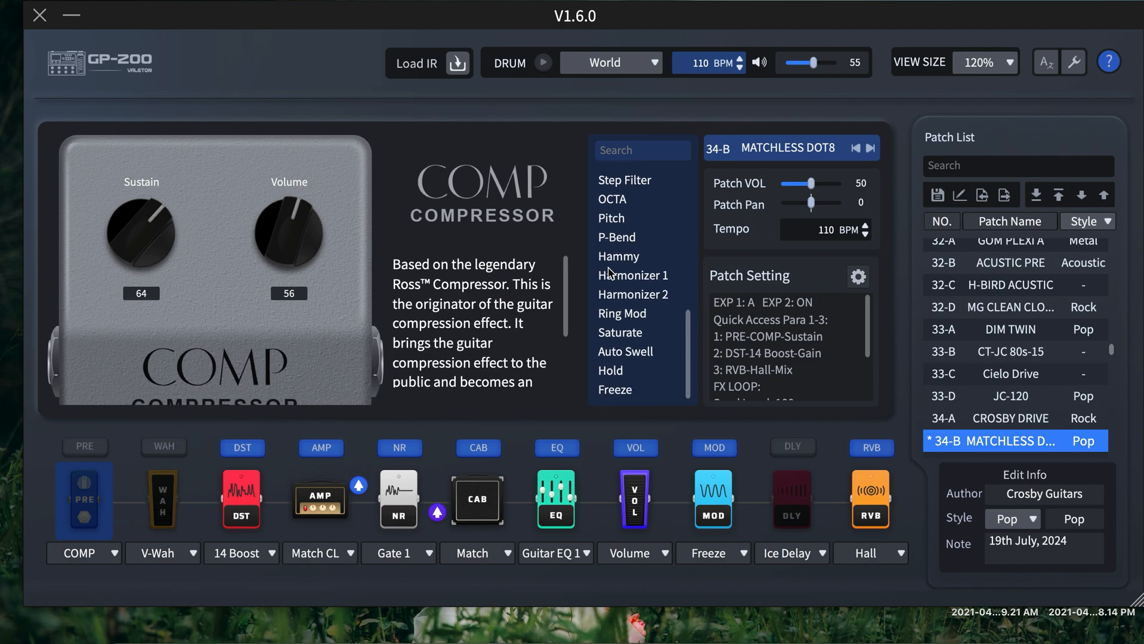
pyautogui.click(633, 295)
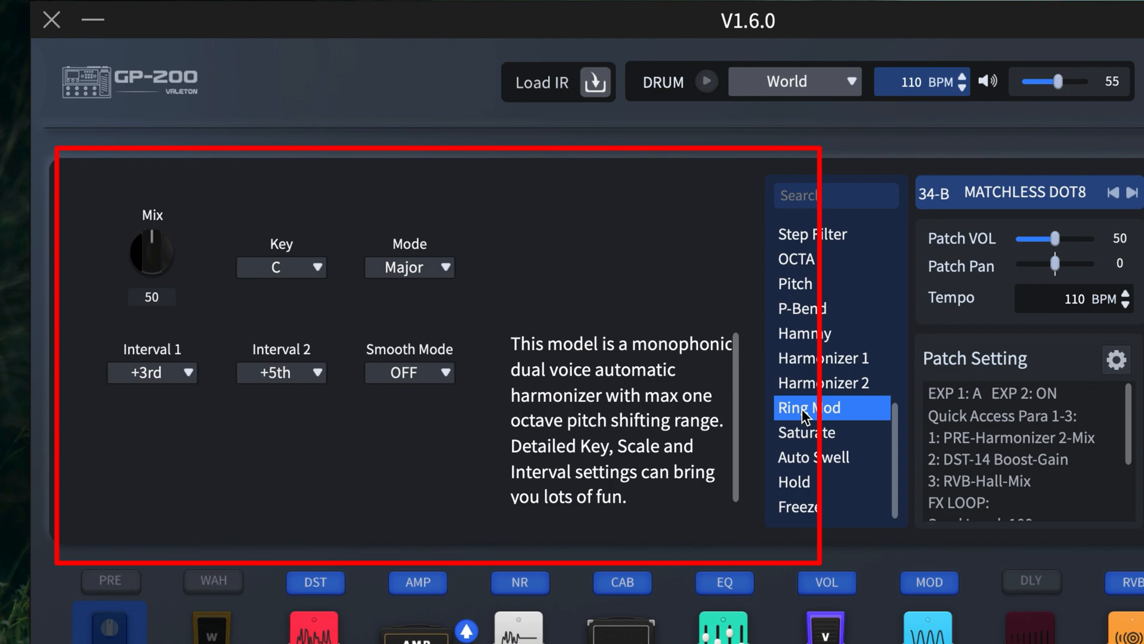
# - Choose Ring Mod from the effect list for the PRE block
pyautogui.click(809, 406)
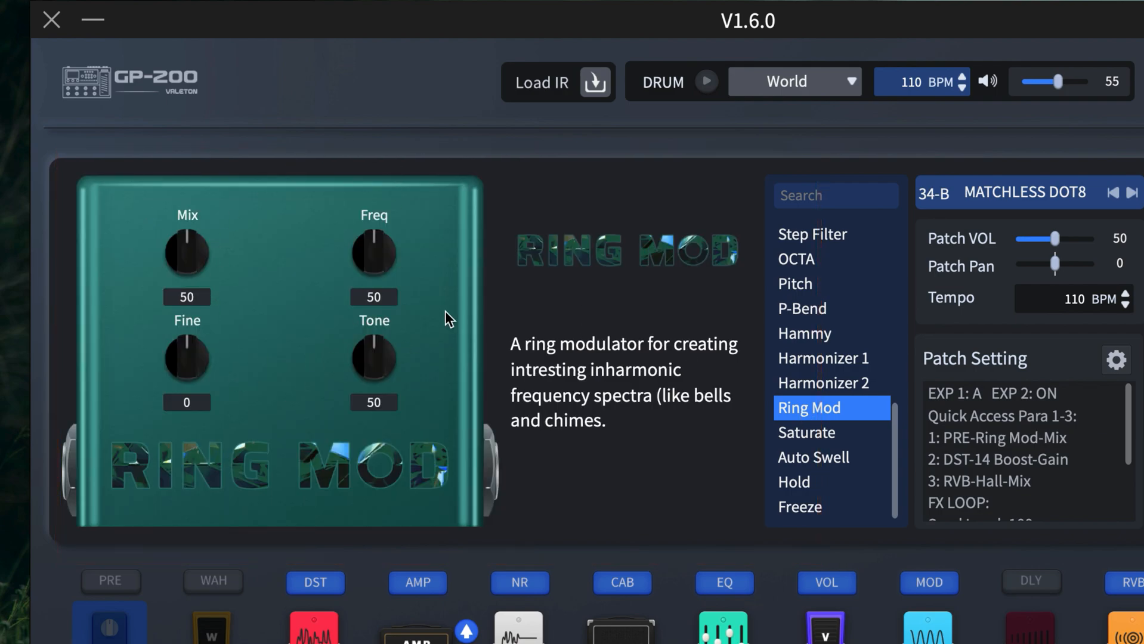
pyautogui.moveTo(297, 353)
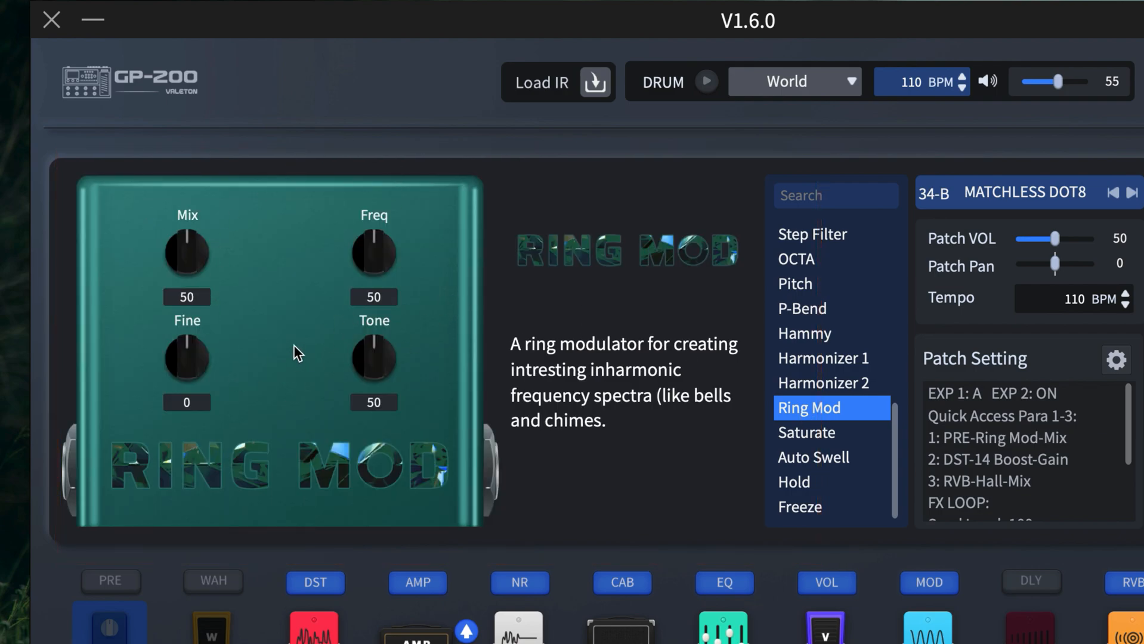
pyautogui.moveTo(358, 112)
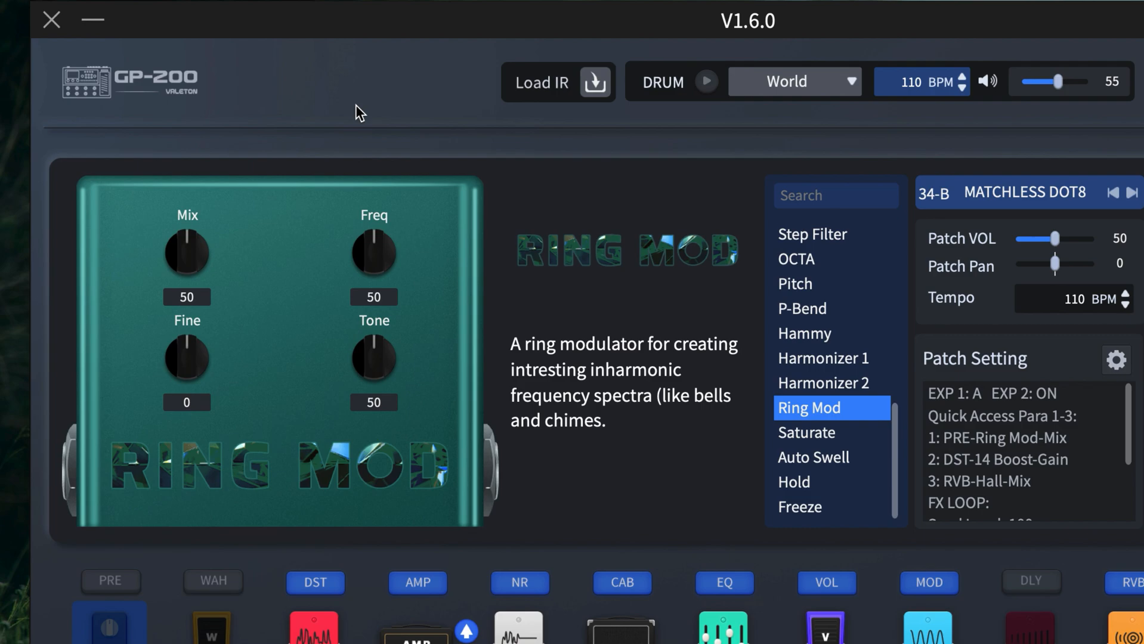
pyautogui.moveTo(502, 337)
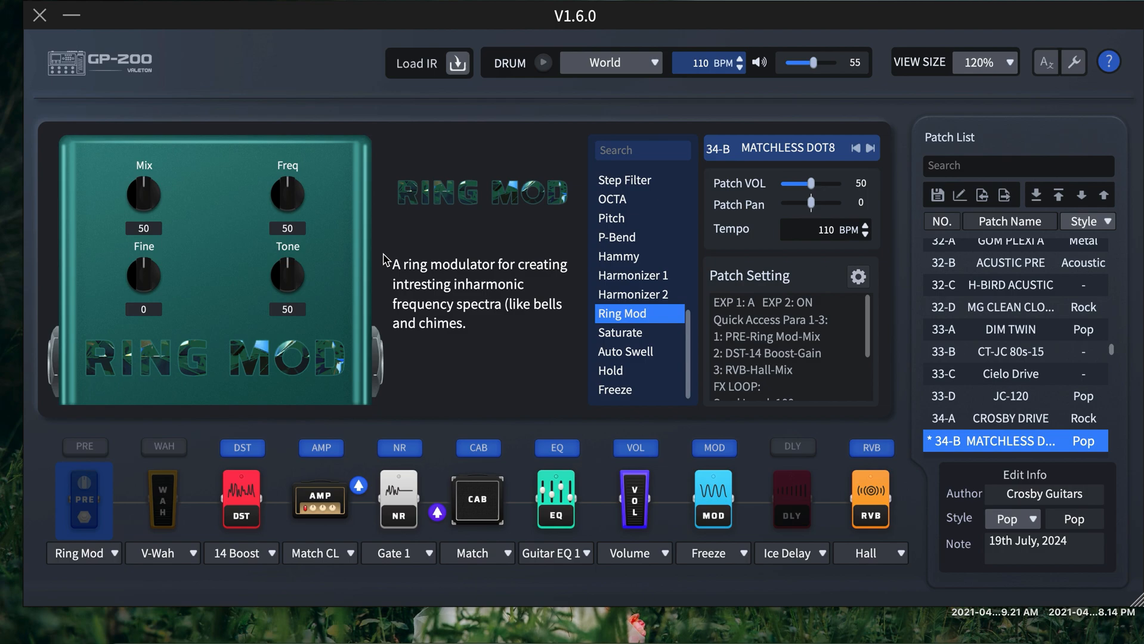
pyautogui.moveTo(494, 213)
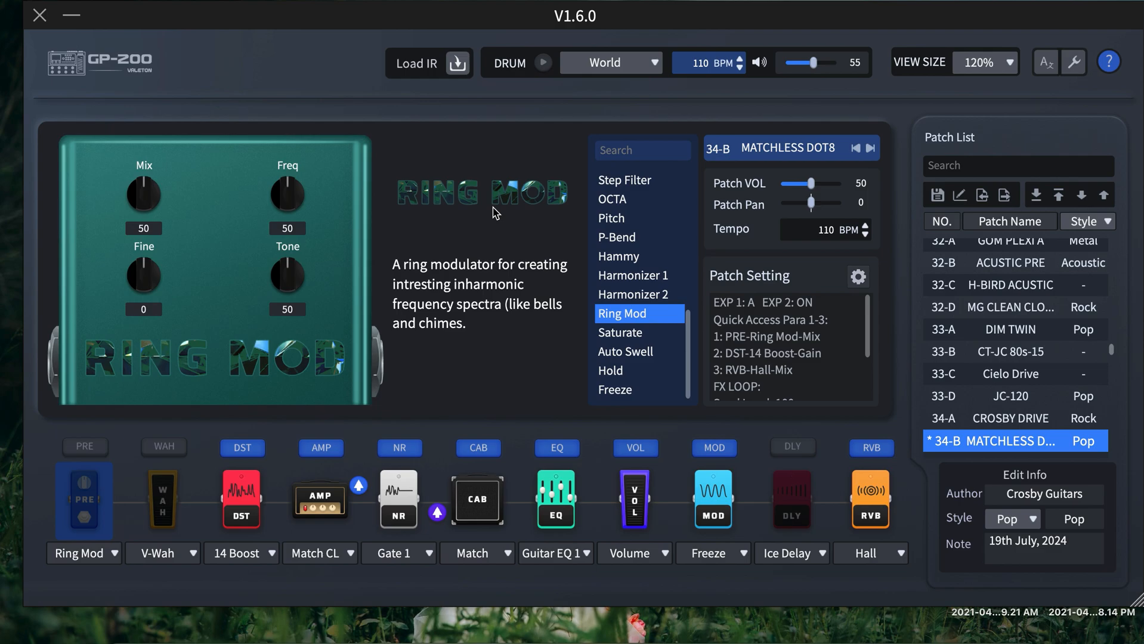
pyautogui.moveTo(178, 627)
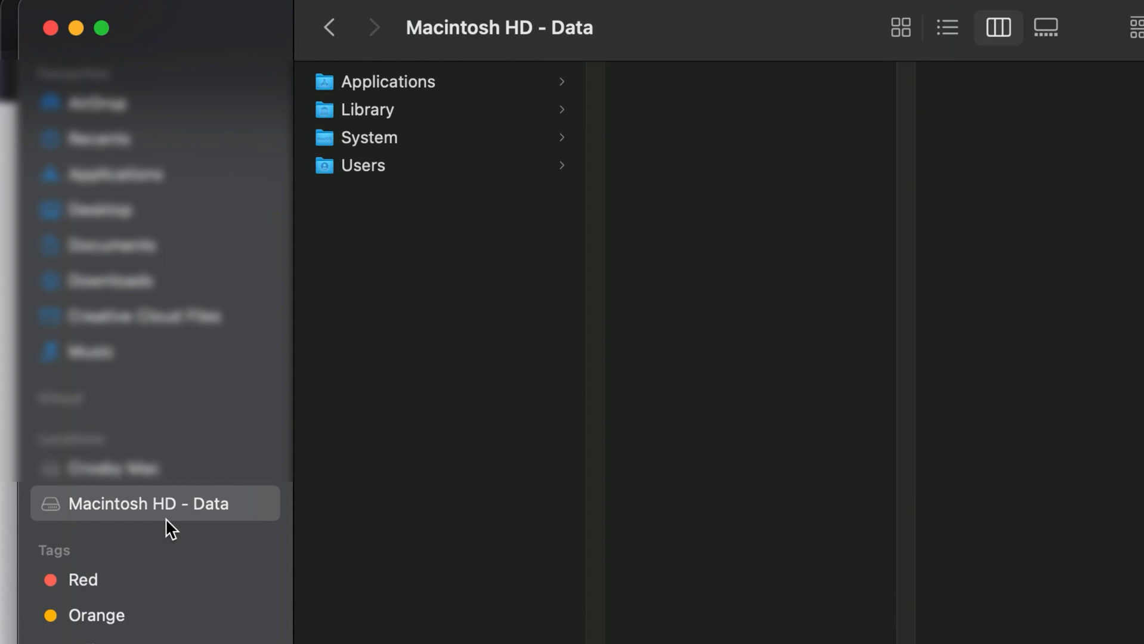
pyautogui.moveTo(144, 512)
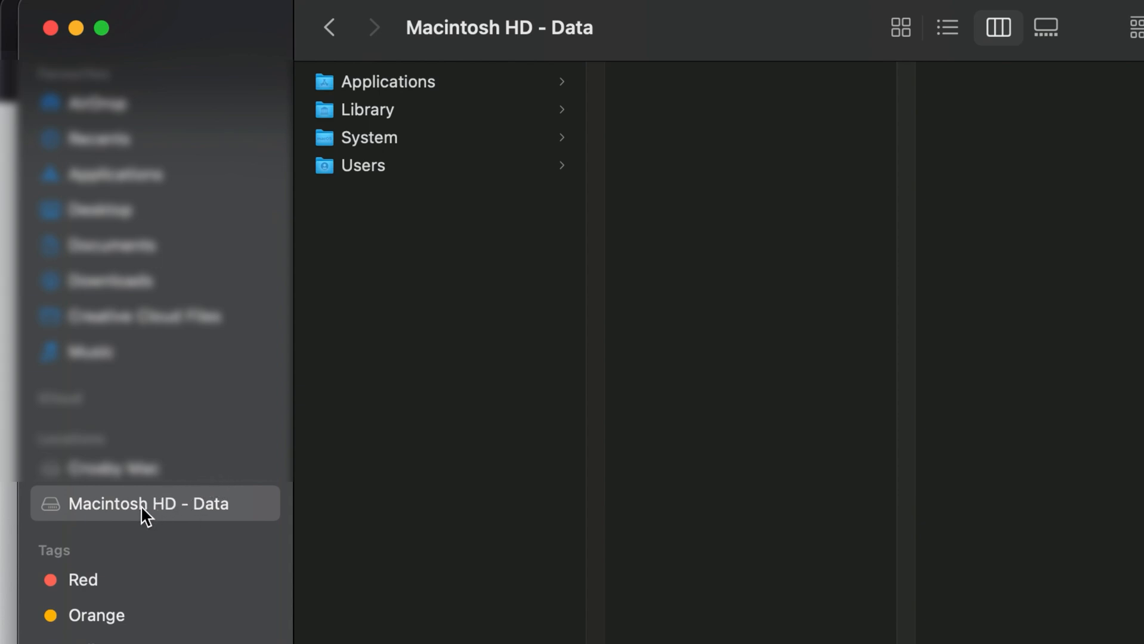
pyautogui.moveTo(206, 512)
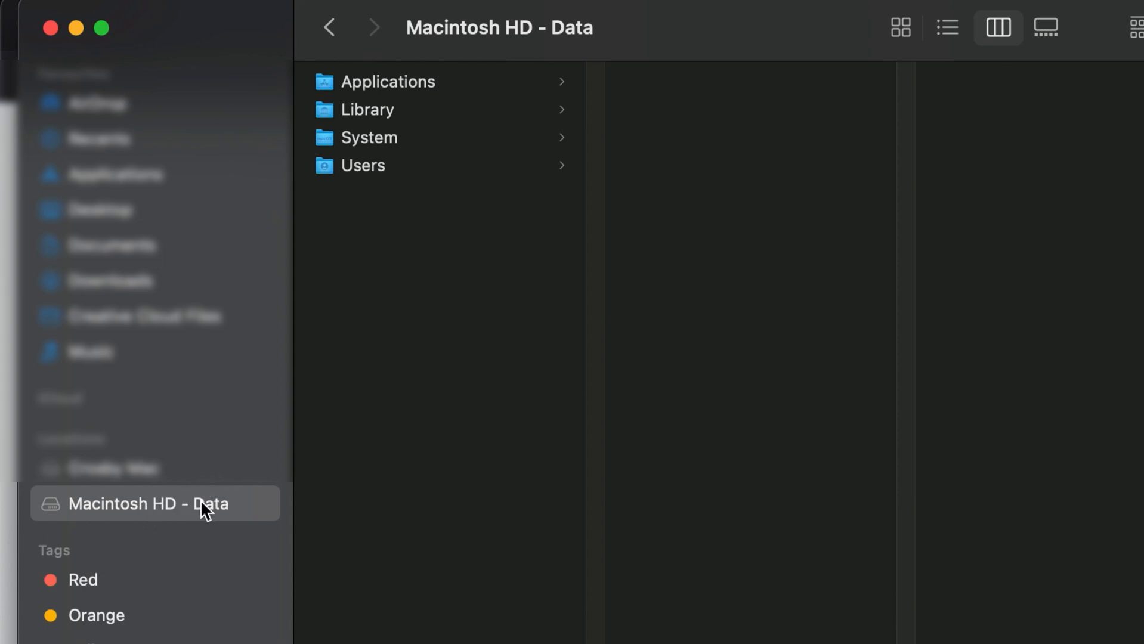
pyautogui.moveTo(378, 424)
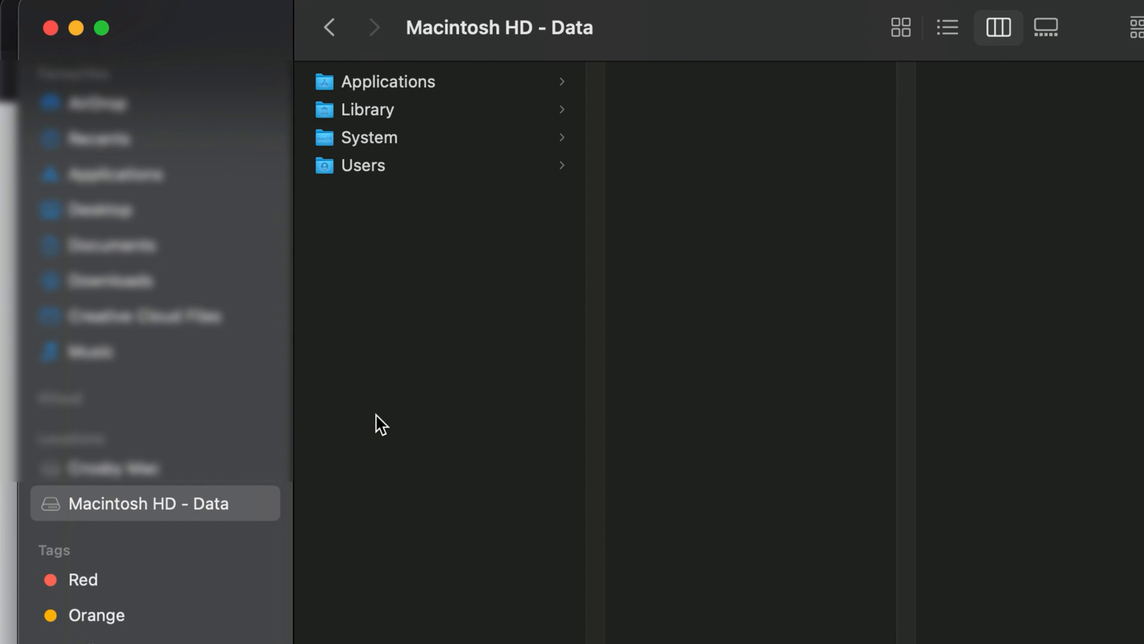
pyautogui.moveTo(157, 504)
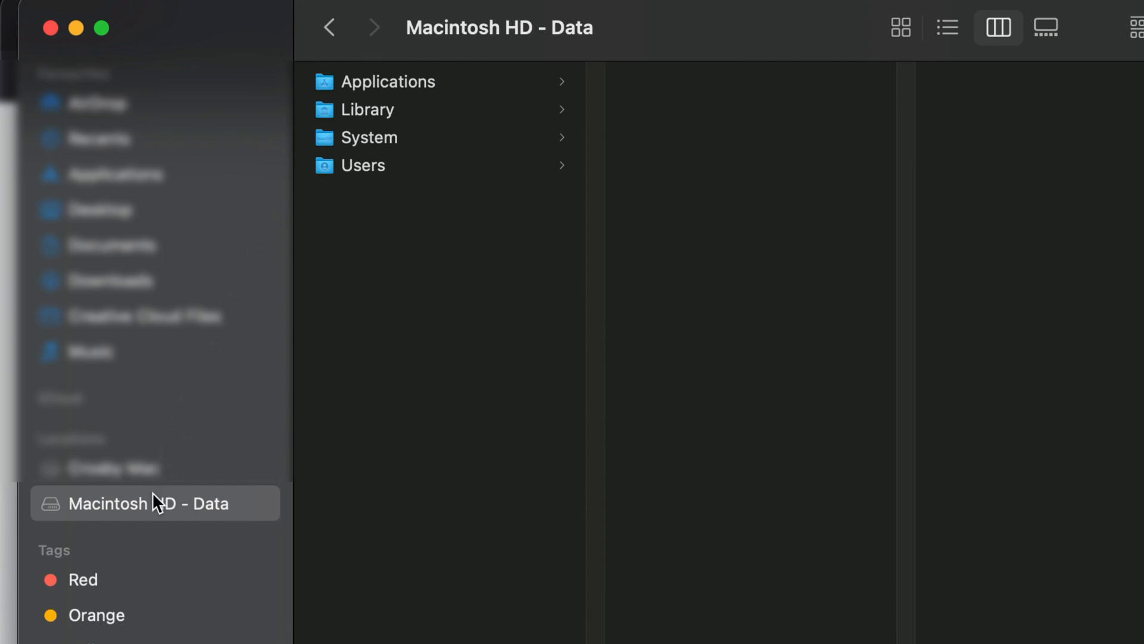
pyautogui.moveTo(398, 116)
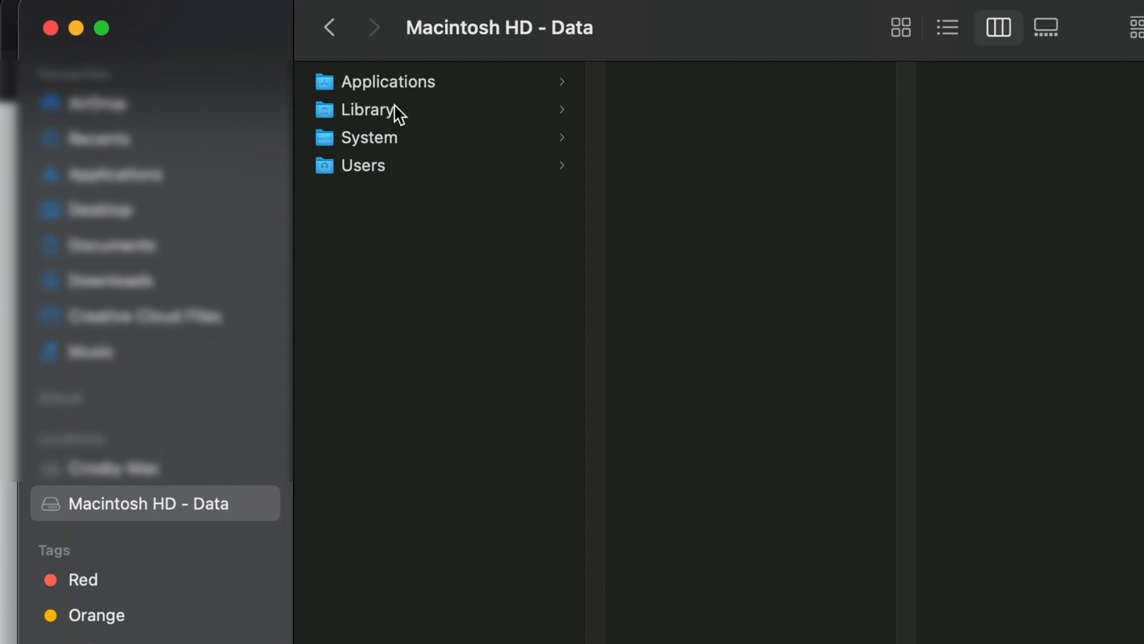
# - Open the Library folder in the Macintosh HD - Data column view
pyautogui.click(367, 109)
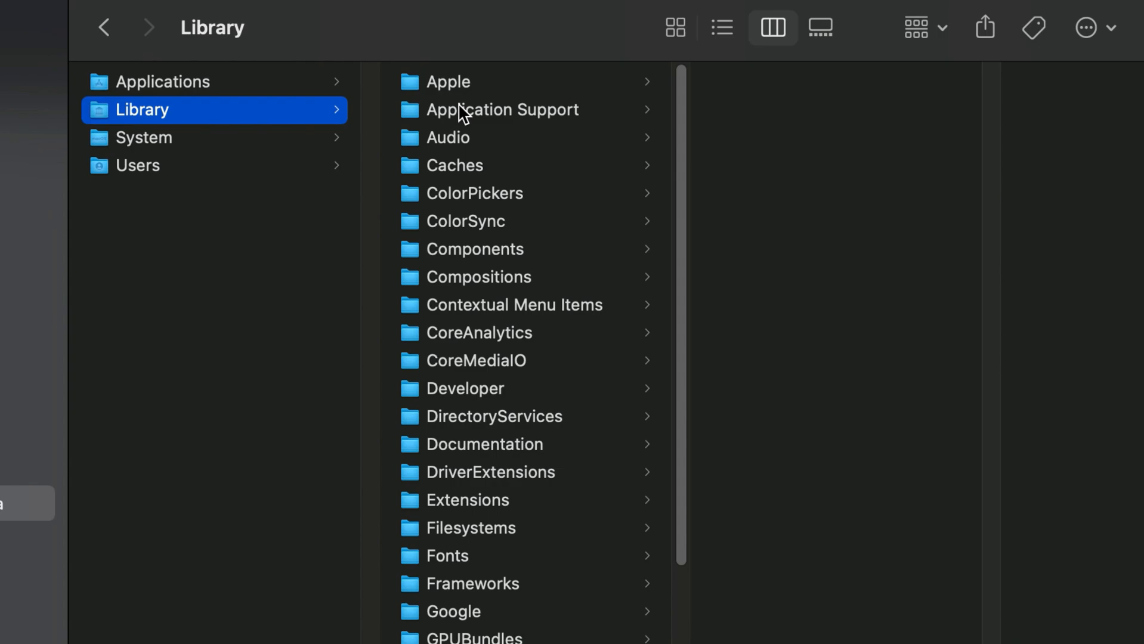
pyautogui.scroll(-3)
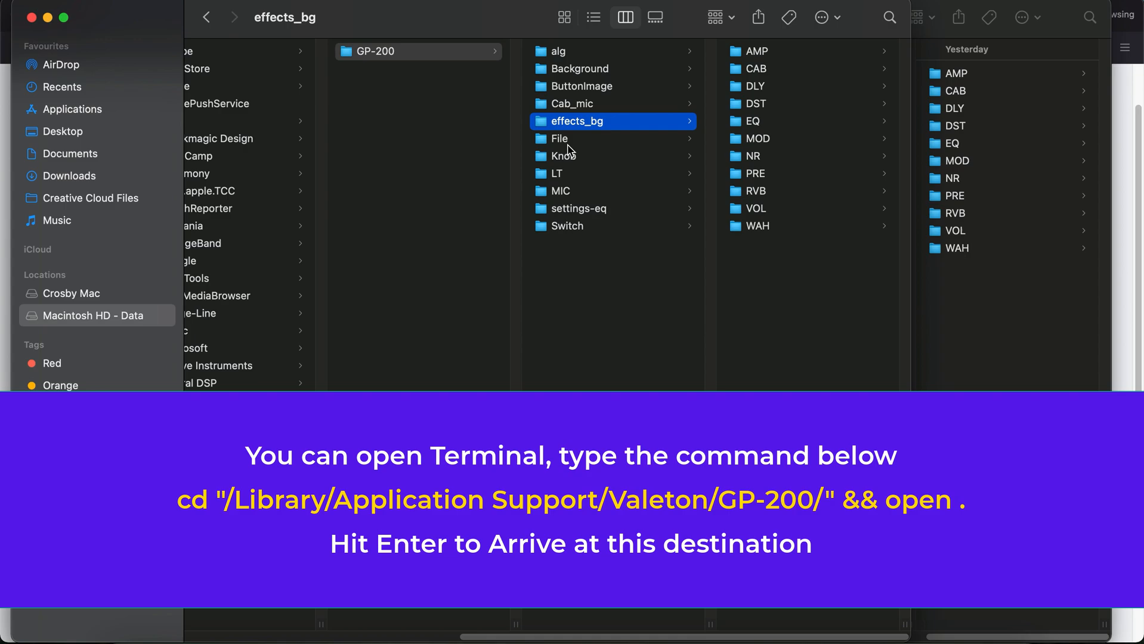
pyautogui.moveTo(774, 187)
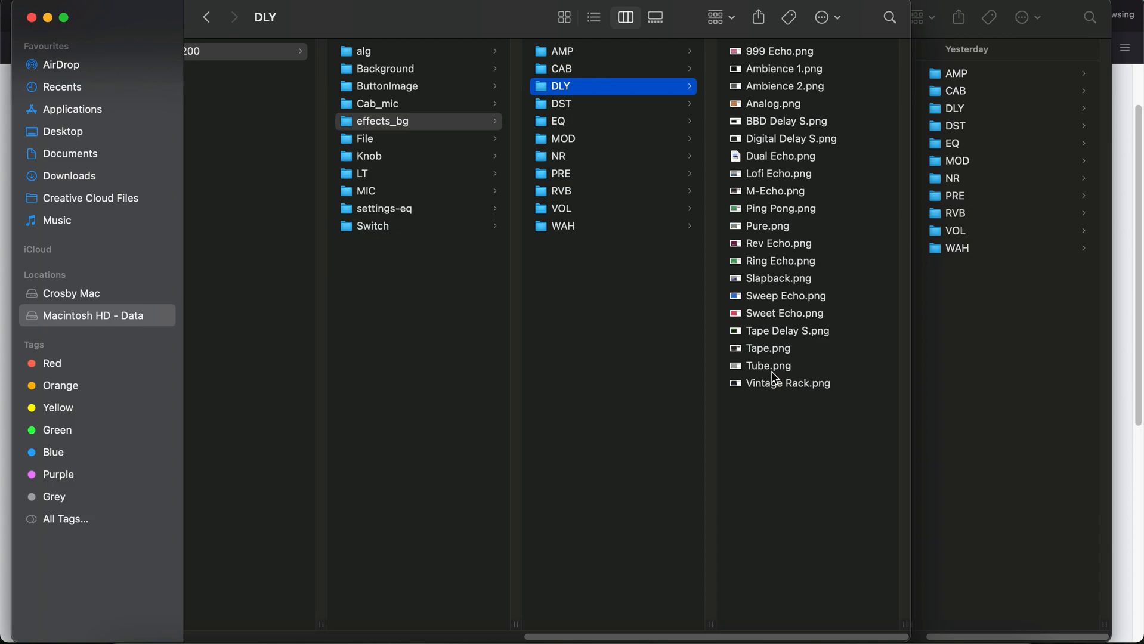
pyautogui.moveTo(765, 183)
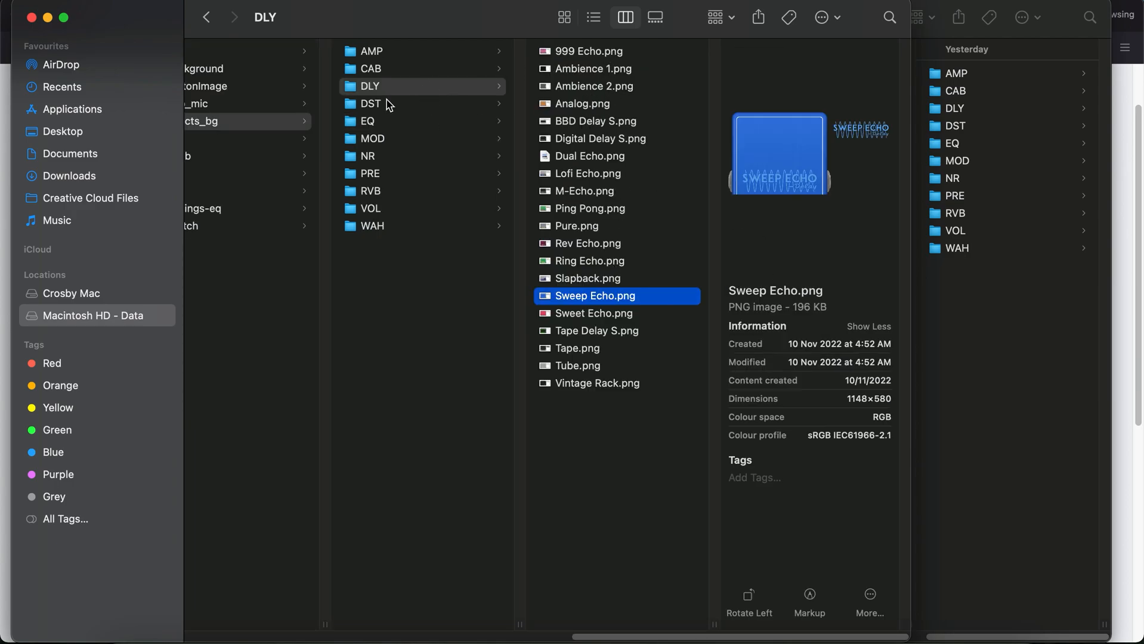
# - Open the PRE folder in effects_bg to list its pedal PNG files
pyautogui.click(370, 174)
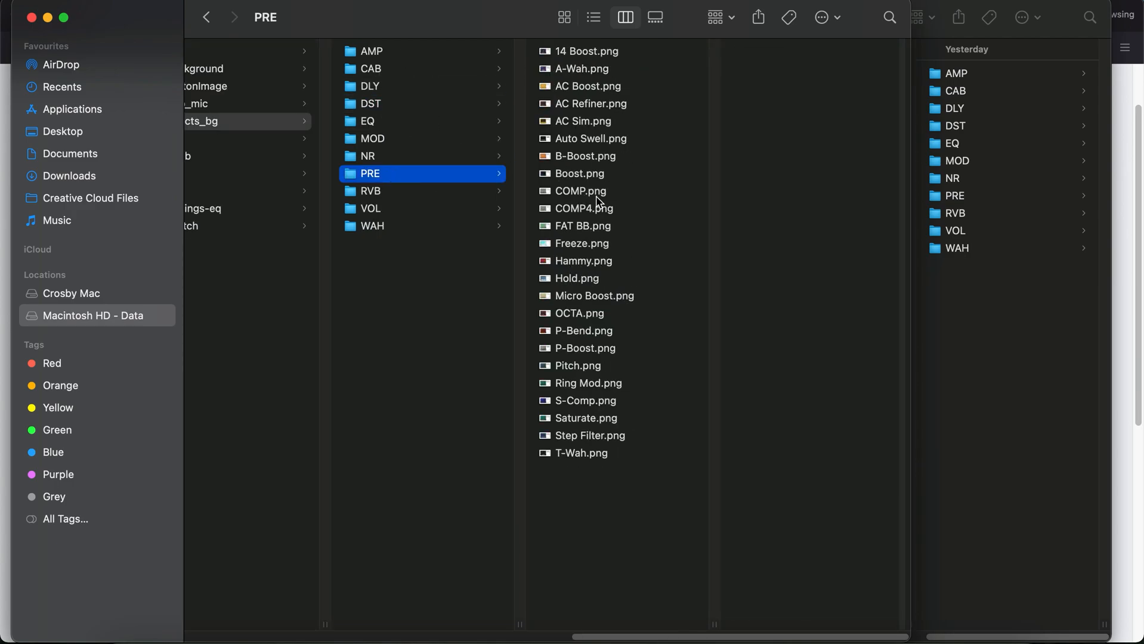
pyautogui.moveTo(625, 319)
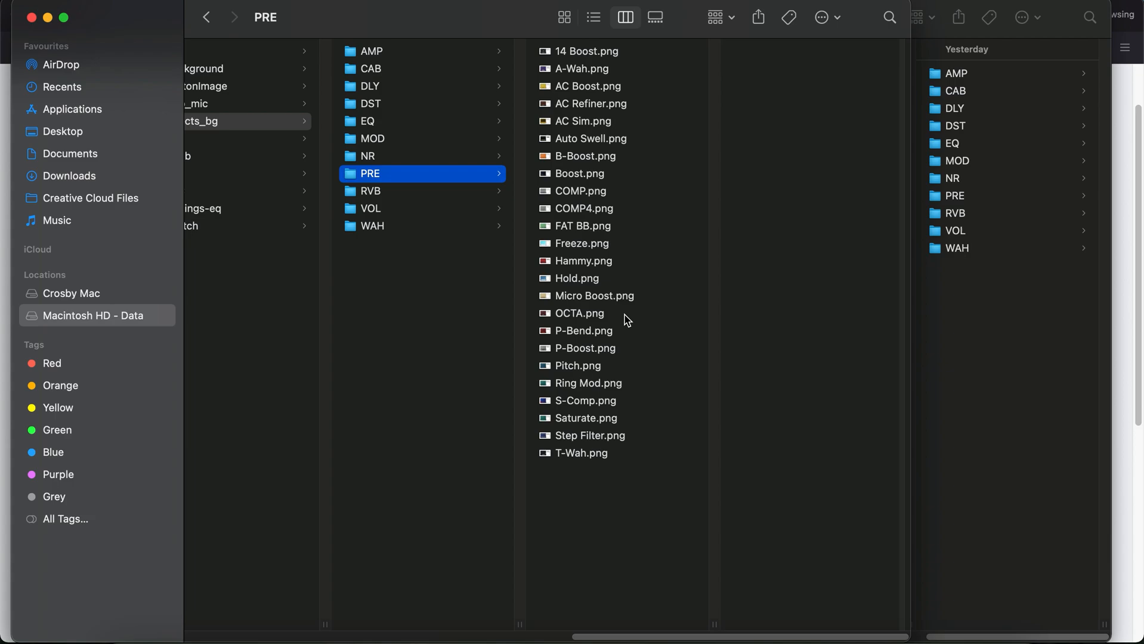
pyautogui.moveTo(629, 278)
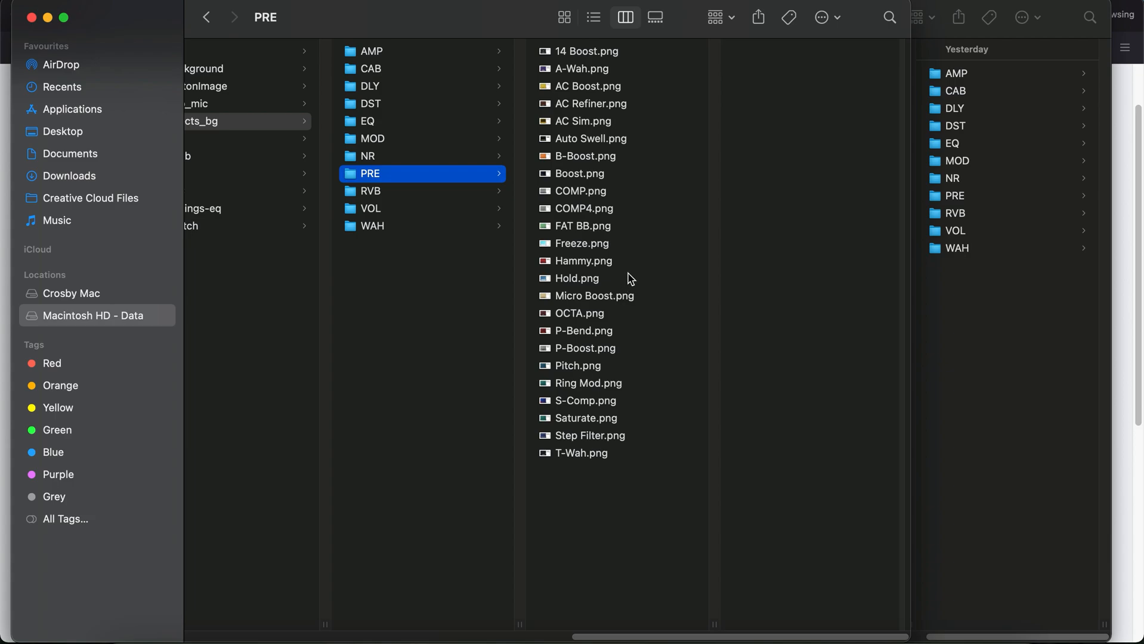
pyautogui.moveTo(658, 153)
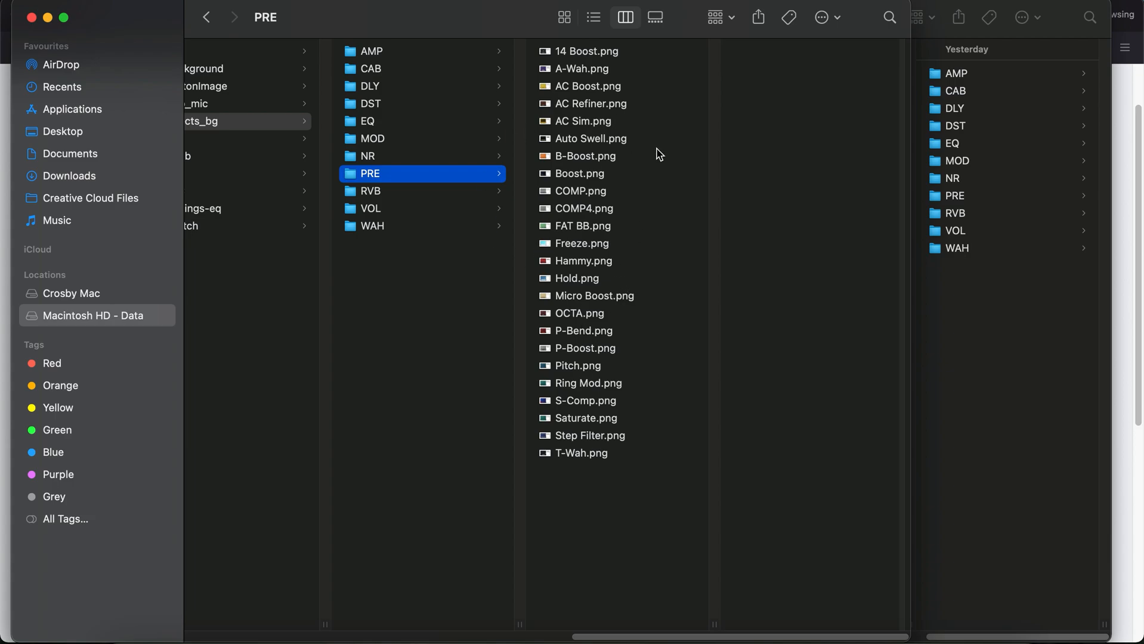
pyautogui.moveTo(617, 210)
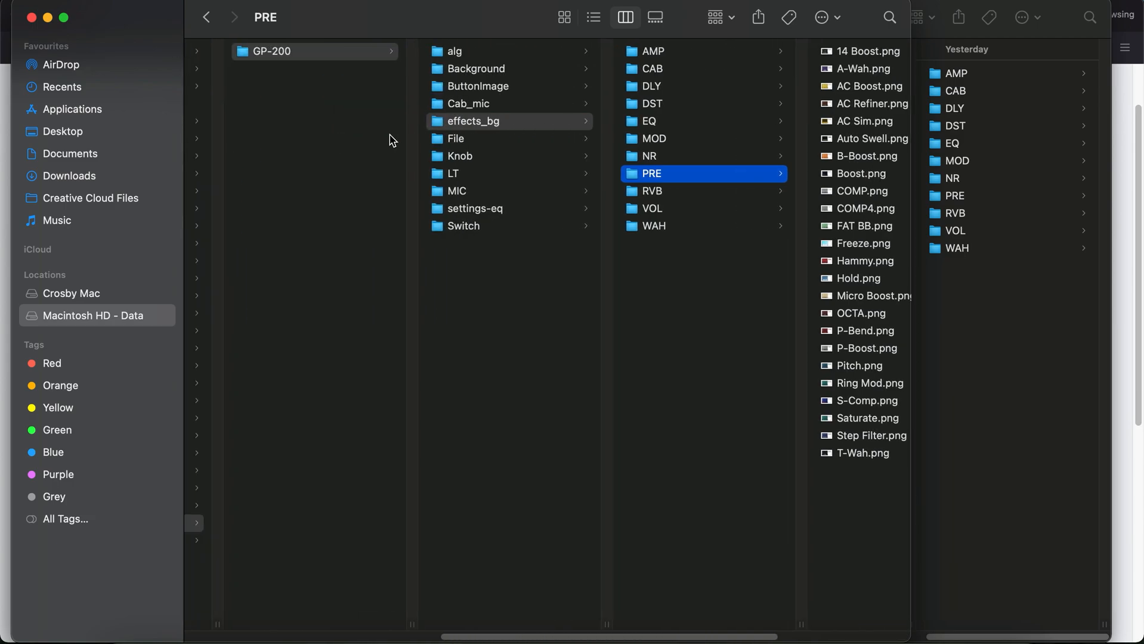
# - Drag the copied effects_bg folder into GP-200 and confirm Replace
pyautogui.click(293, 52)
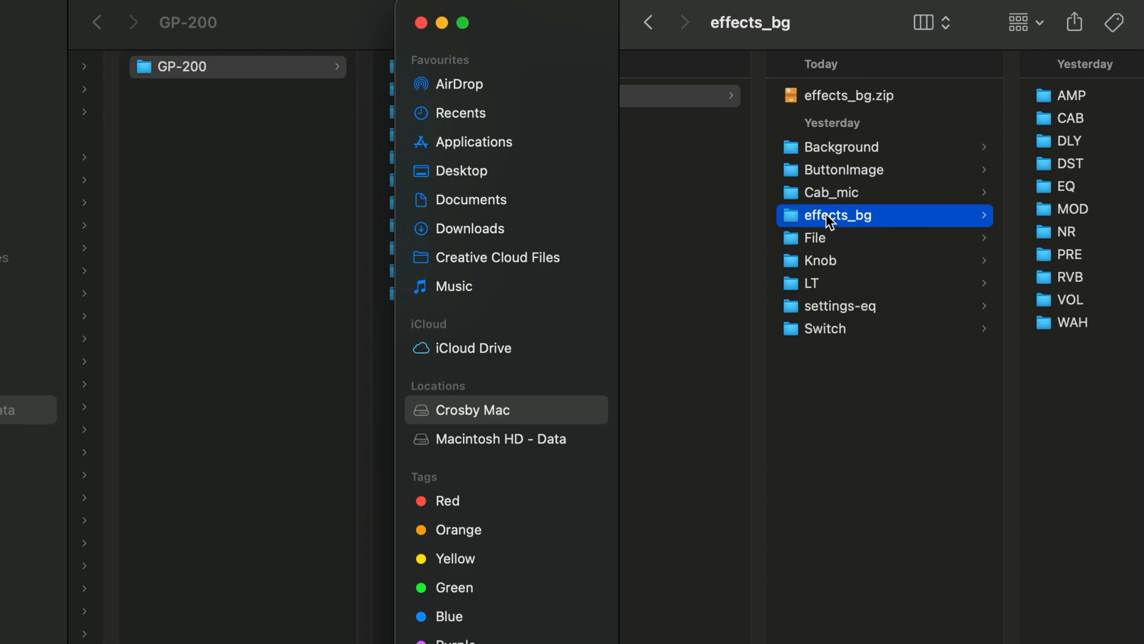
pyautogui.moveTo(828, 216); pyautogui.dragTo(388, 109)
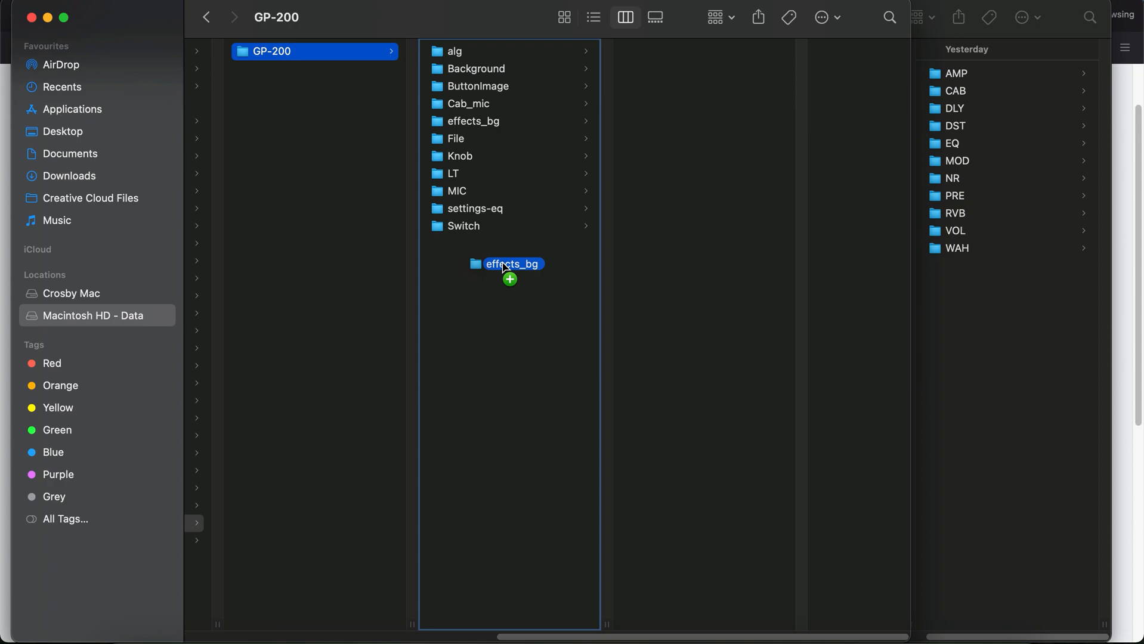
pyautogui.moveTo(506, 264); pyautogui.dragTo(506, 263)
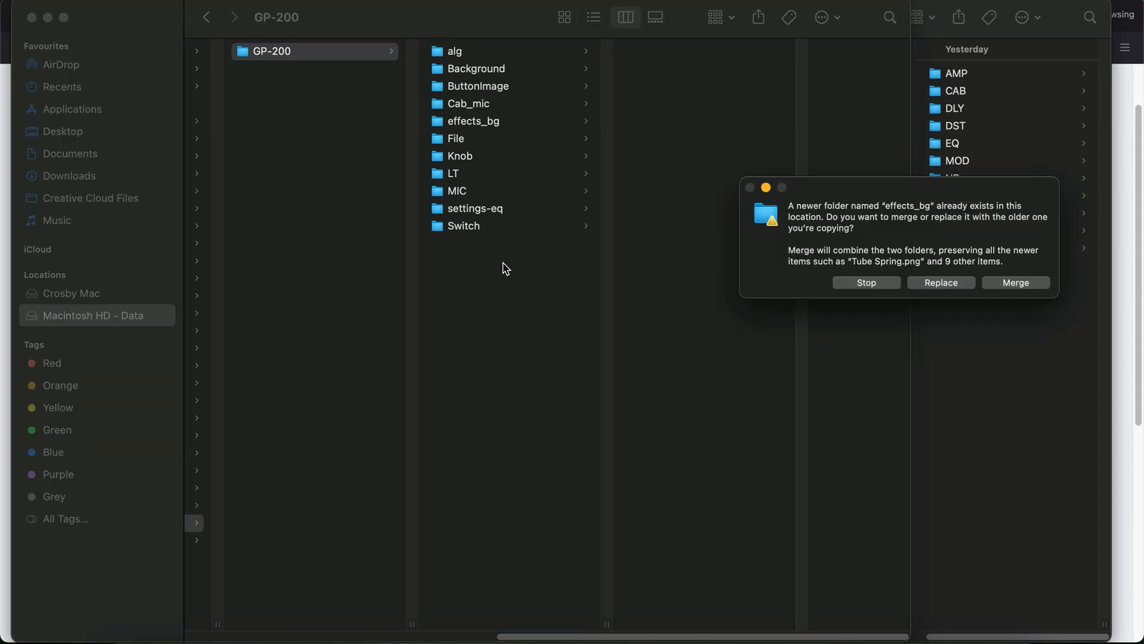
pyautogui.moveTo(952, 284)
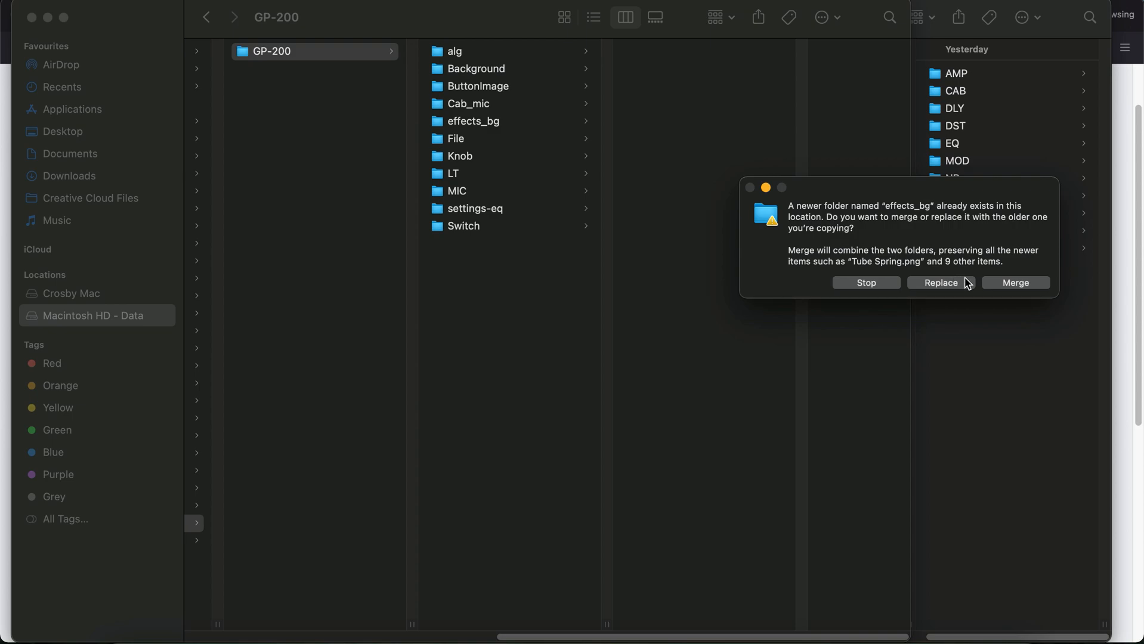
pyautogui.moveTo(920, 286)
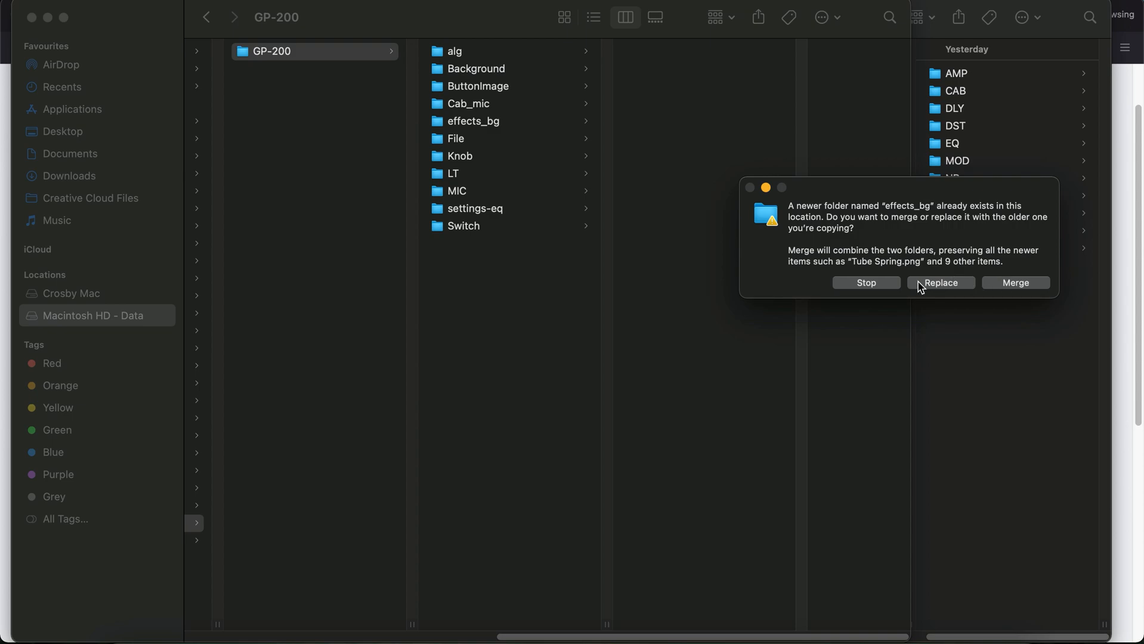
pyautogui.click(940, 282)
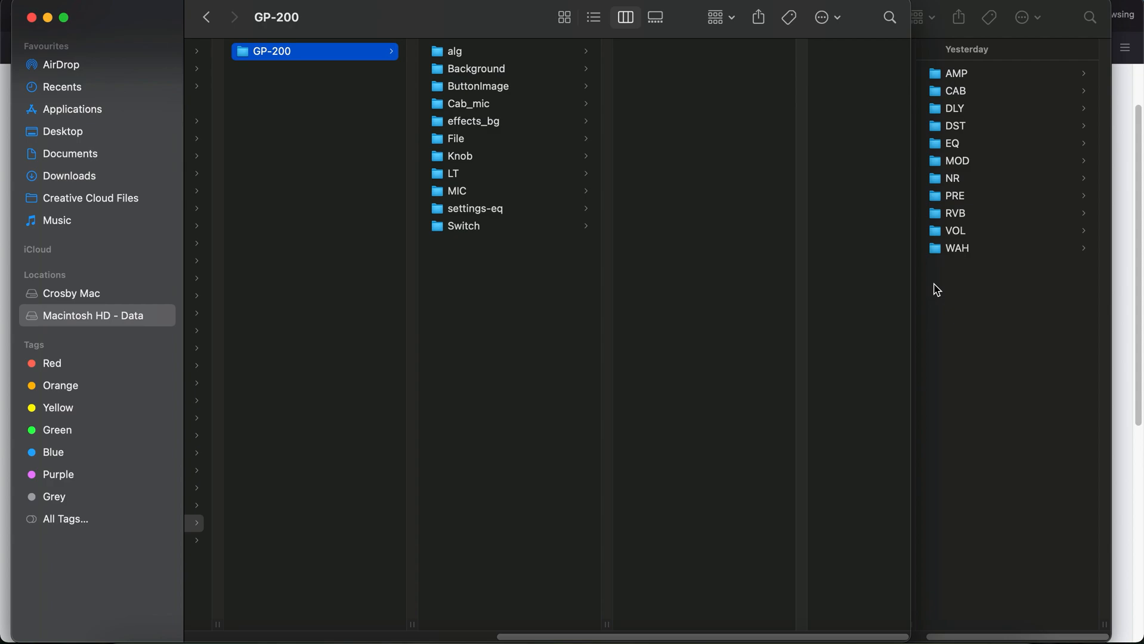
pyautogui.moveTo(747, 289)
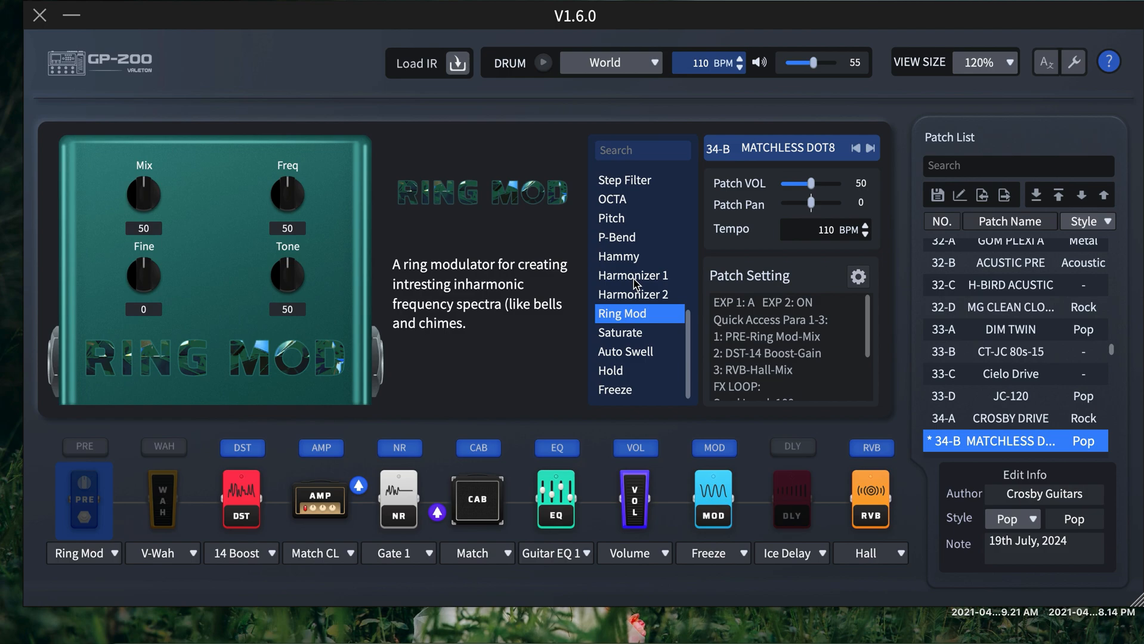
# - Set PRE to Harmonizer 2 and delay to Vintage Rack, previewing Dual Echo and Lofi Echo
pyautogui.click(634, 275)
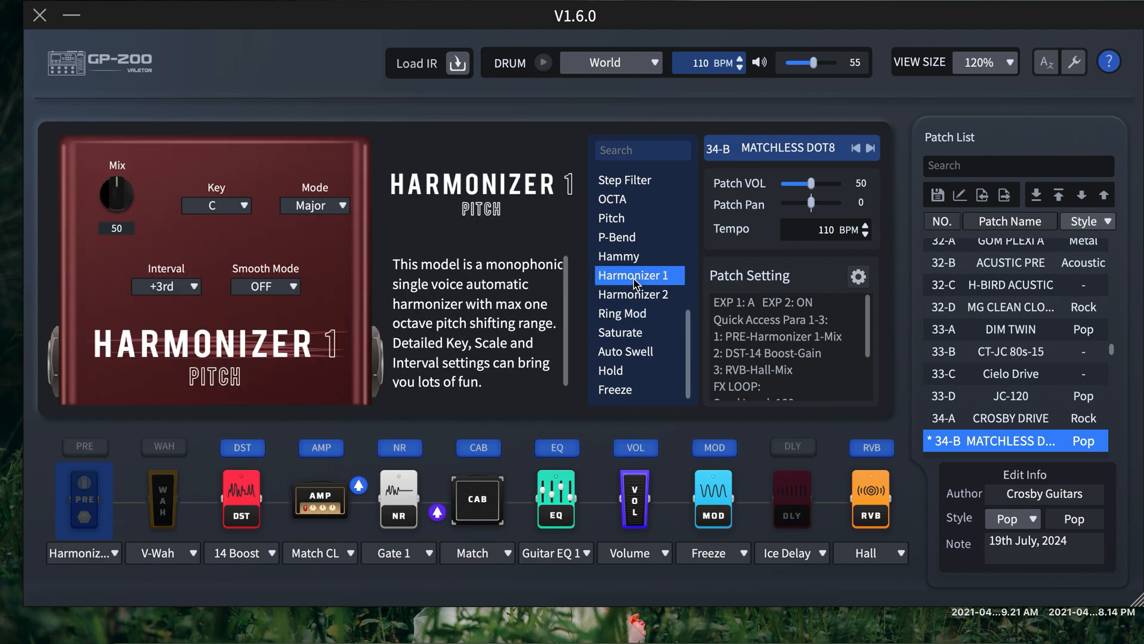
pyautogui.moveTo(337, 282)
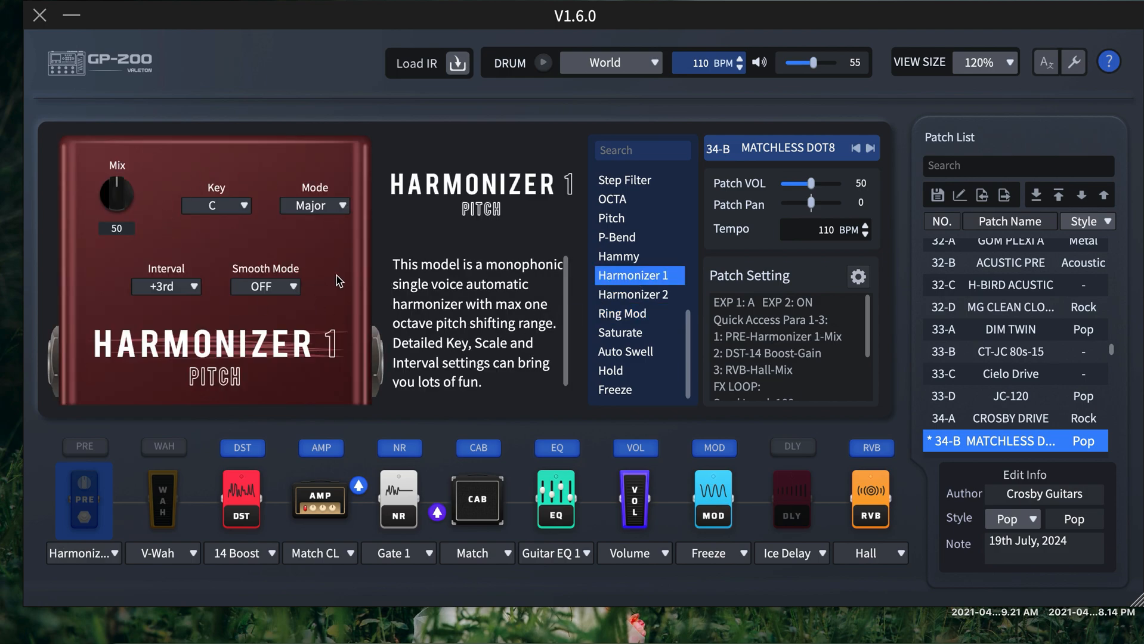
pyautogui.moveTo(635, 295)
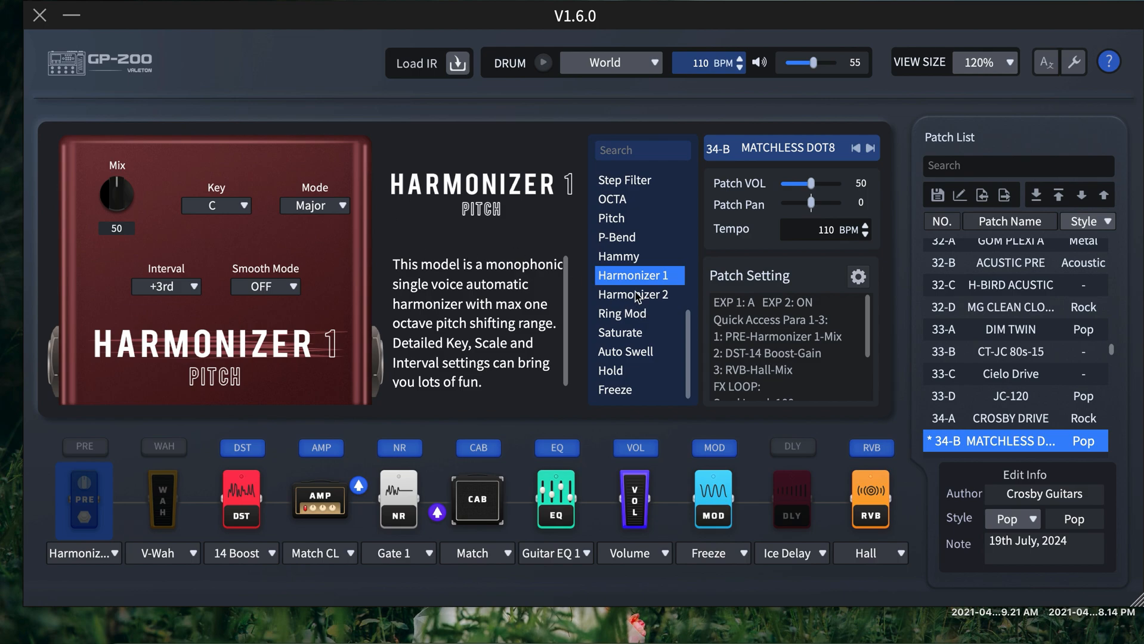
pyautogui.click(633, 294)
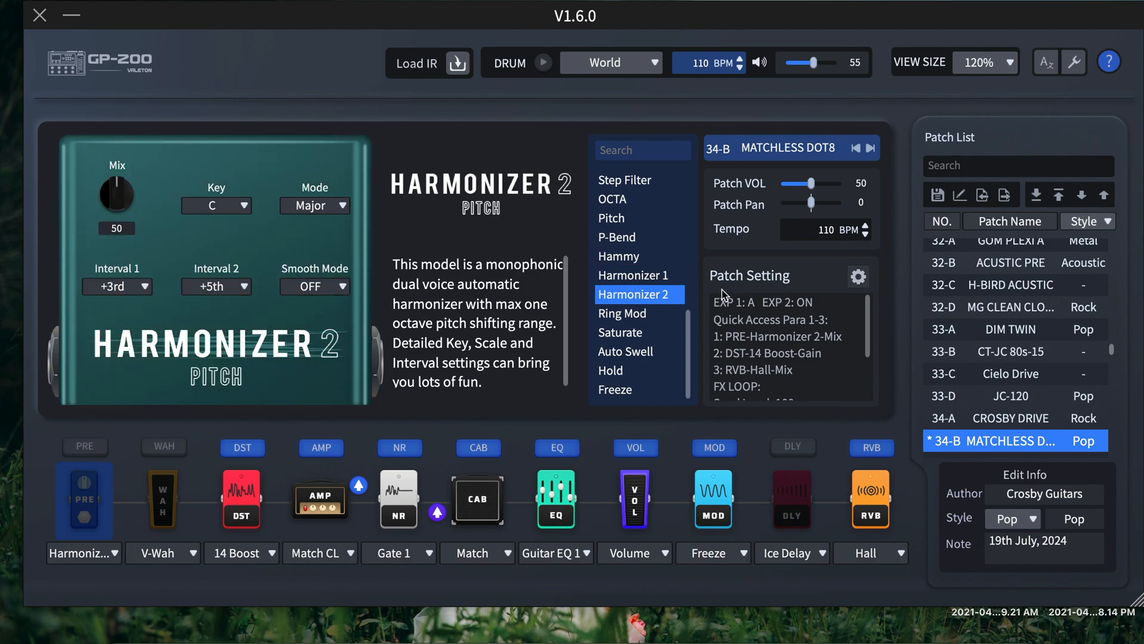
pyautogui.click(792, 501)
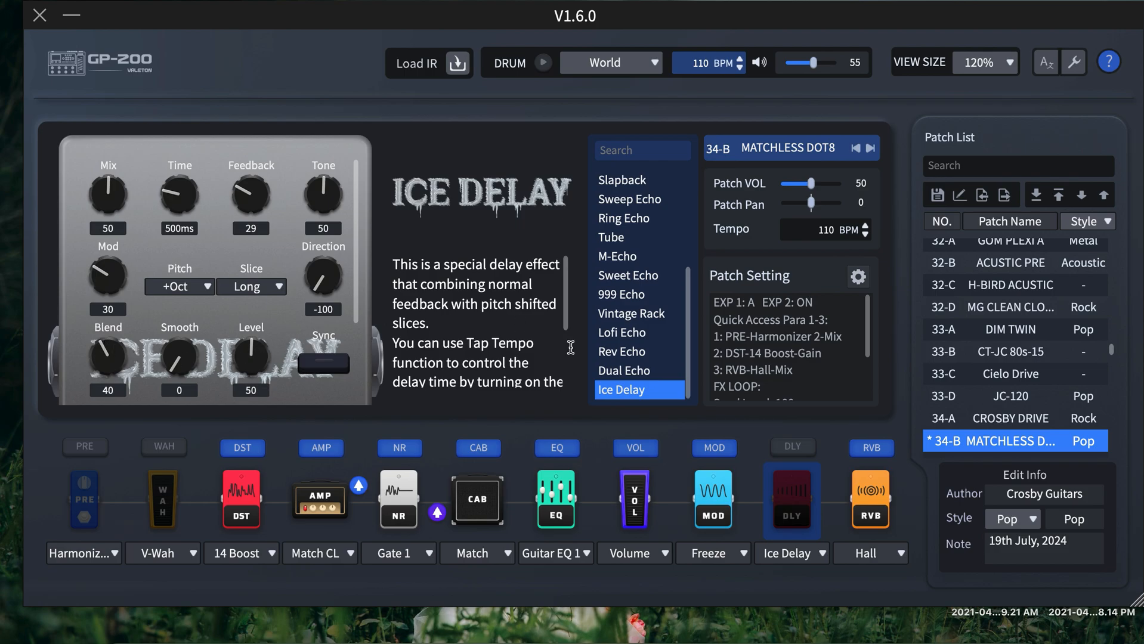
pyautogui.click(623, 370)
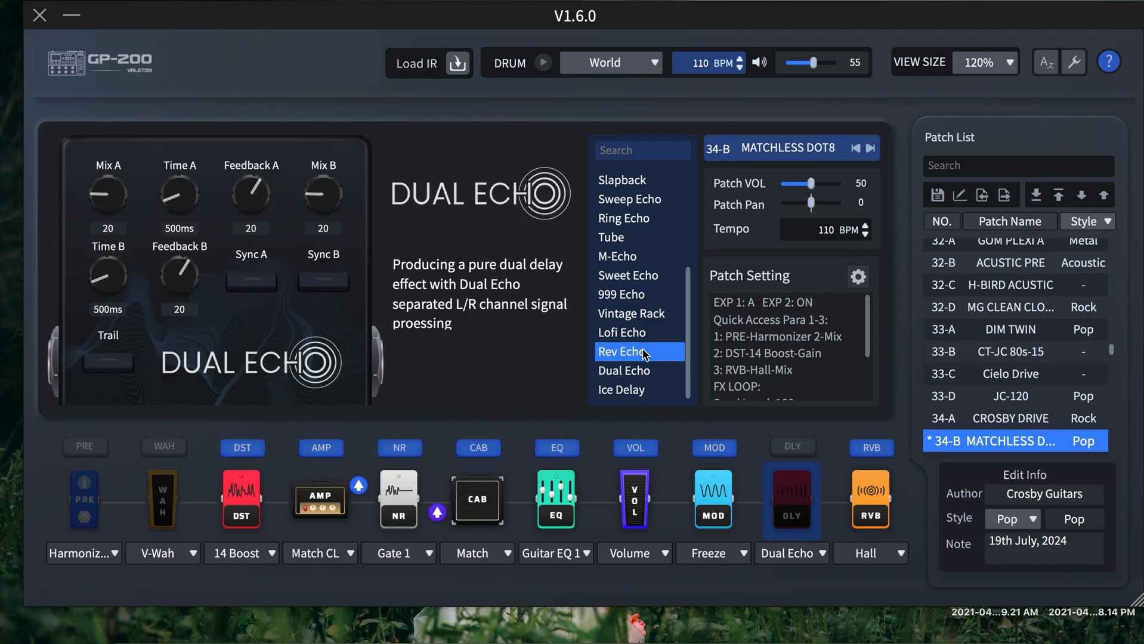
pyautogui.click(620, 332)
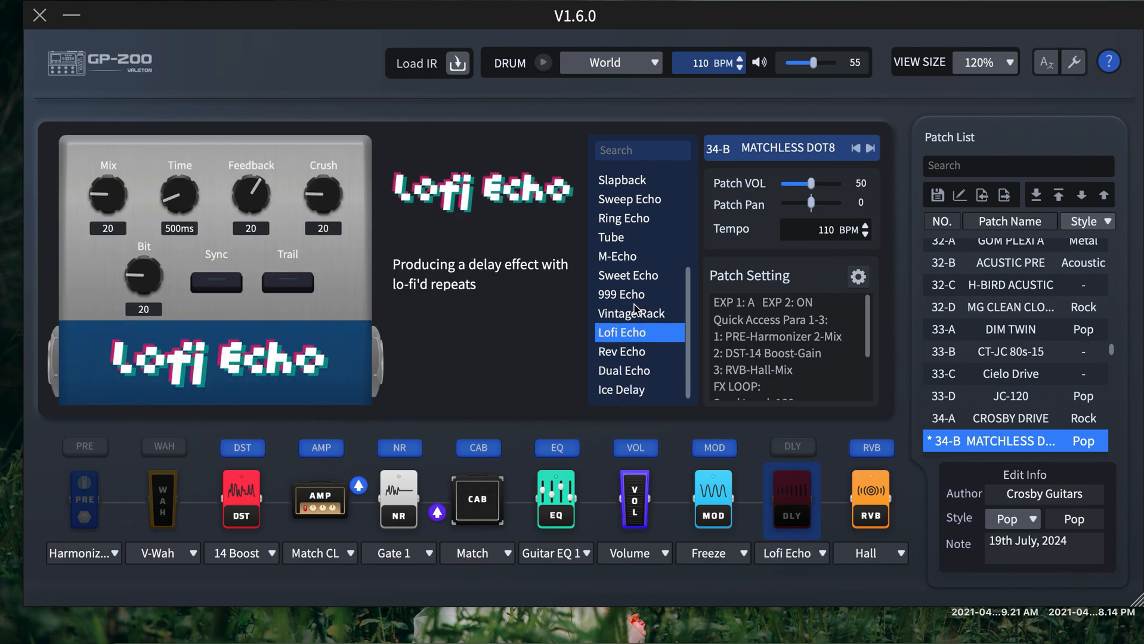
pyautogui.click(631, 314)
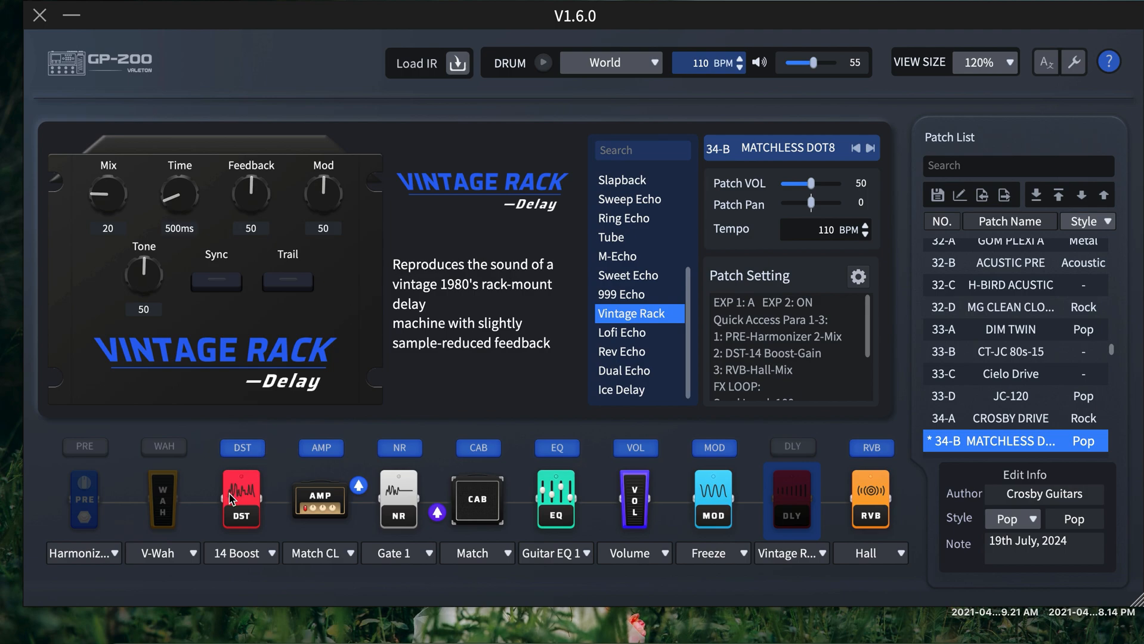
pyautogui.click(84, 500)
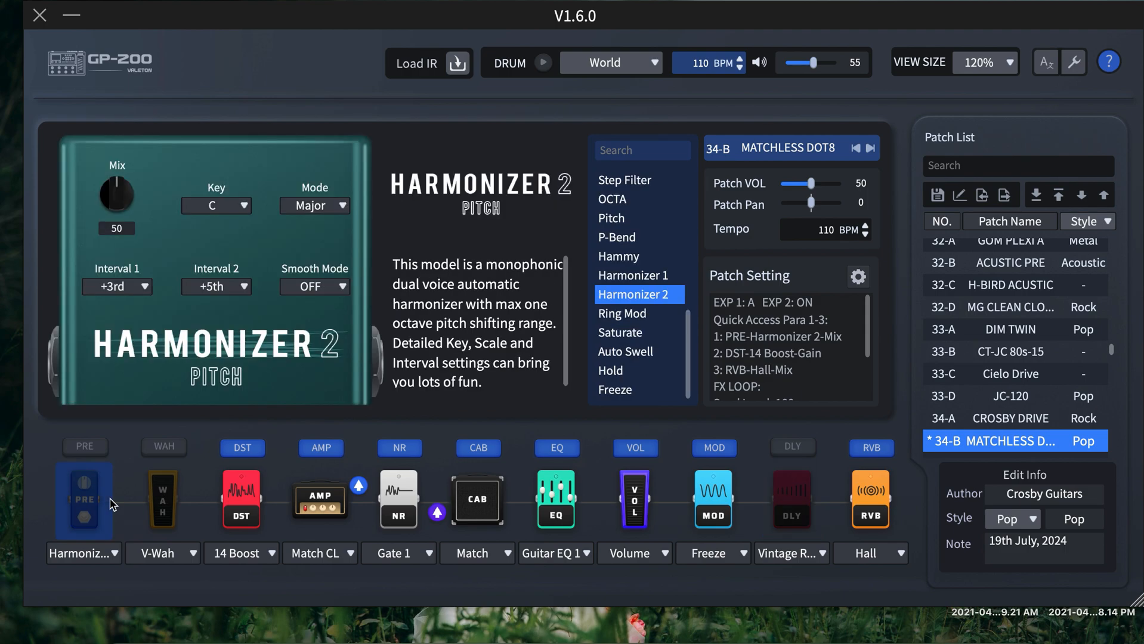